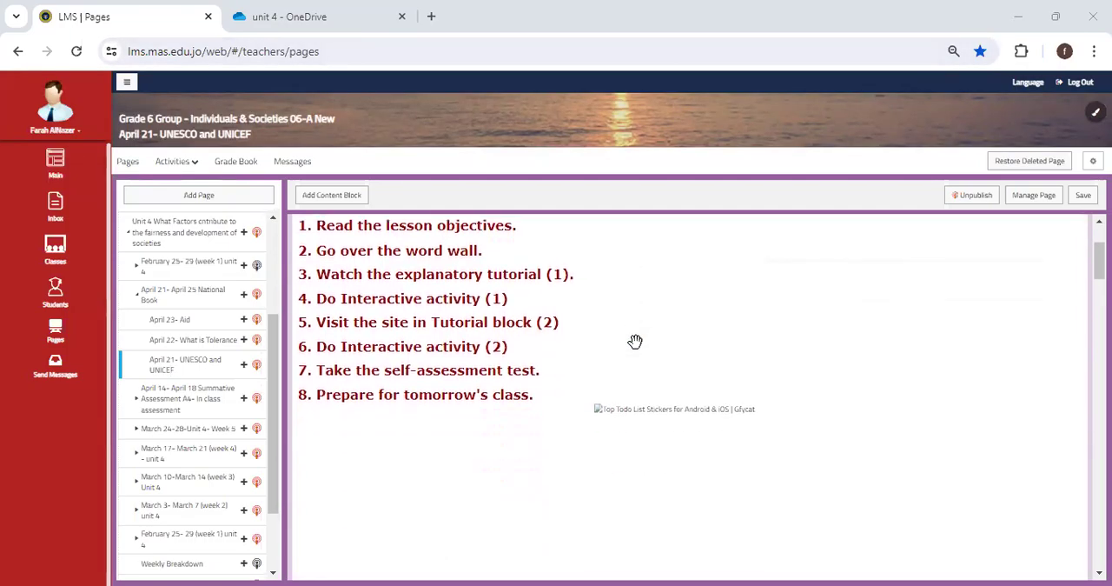
Step: Scroll down and open the 'April 22- What is Tolerance' lesson page
scroll("down", 3)
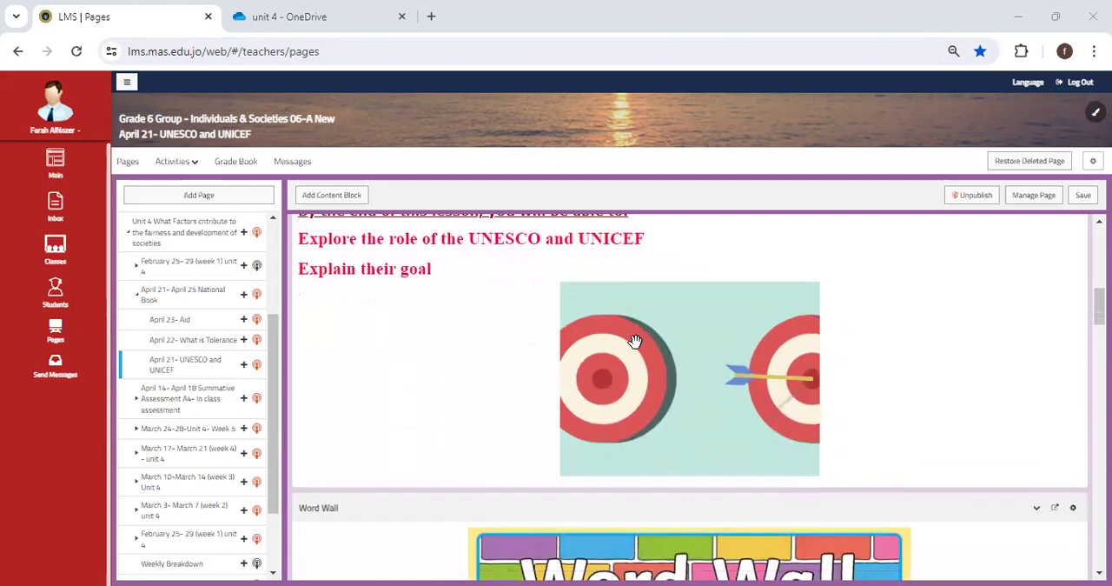
scroll("down", 3)
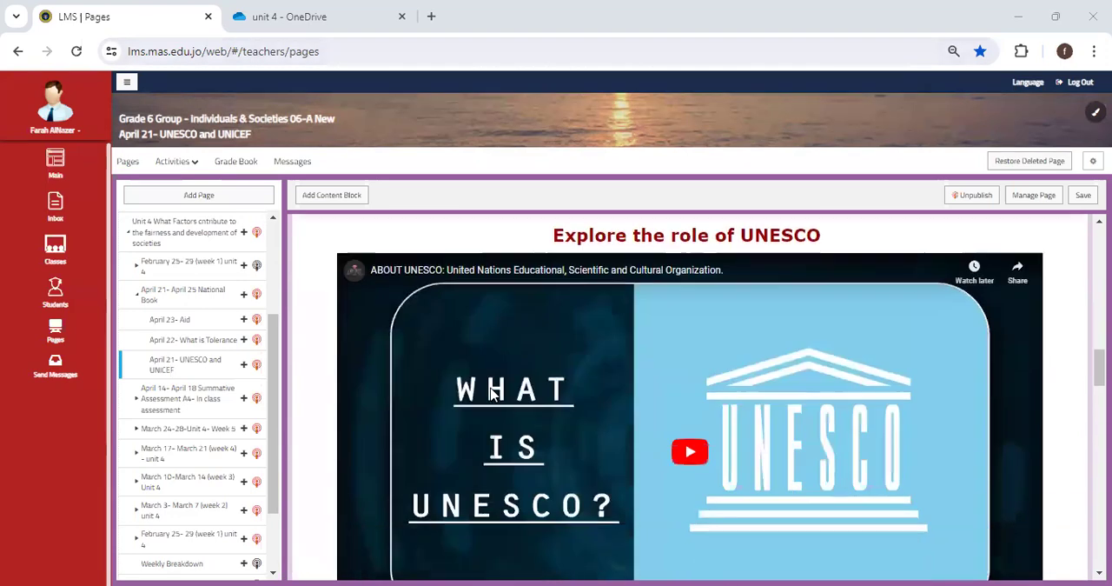
scroll("down", 3)
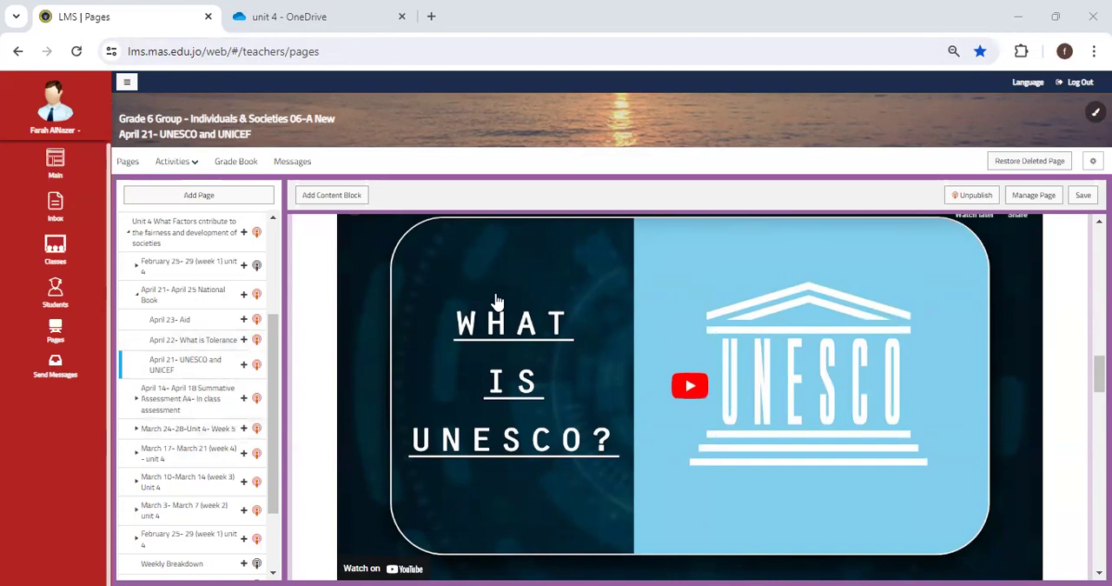
scroll("down", 3)
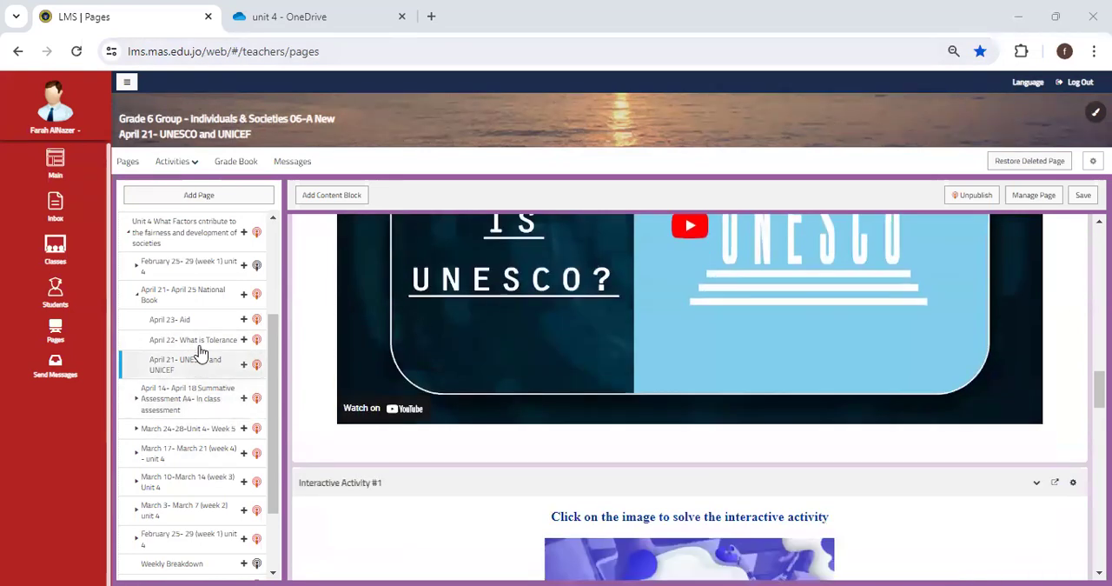
left_click(192, 339)
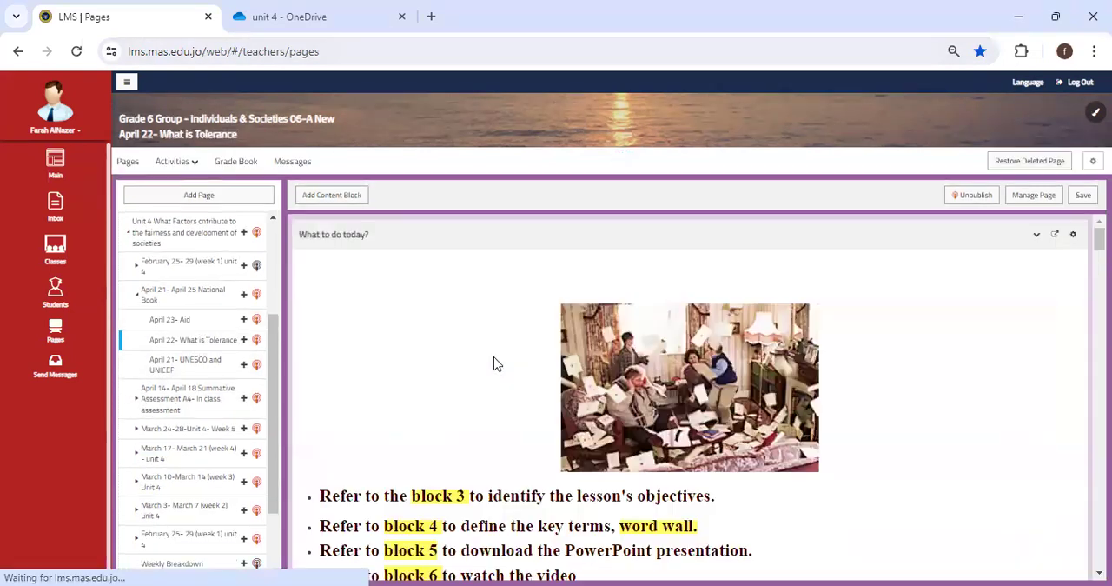
Step: Scroll past the word wall and start the tolerance YouTube video
scroll("down", 3)
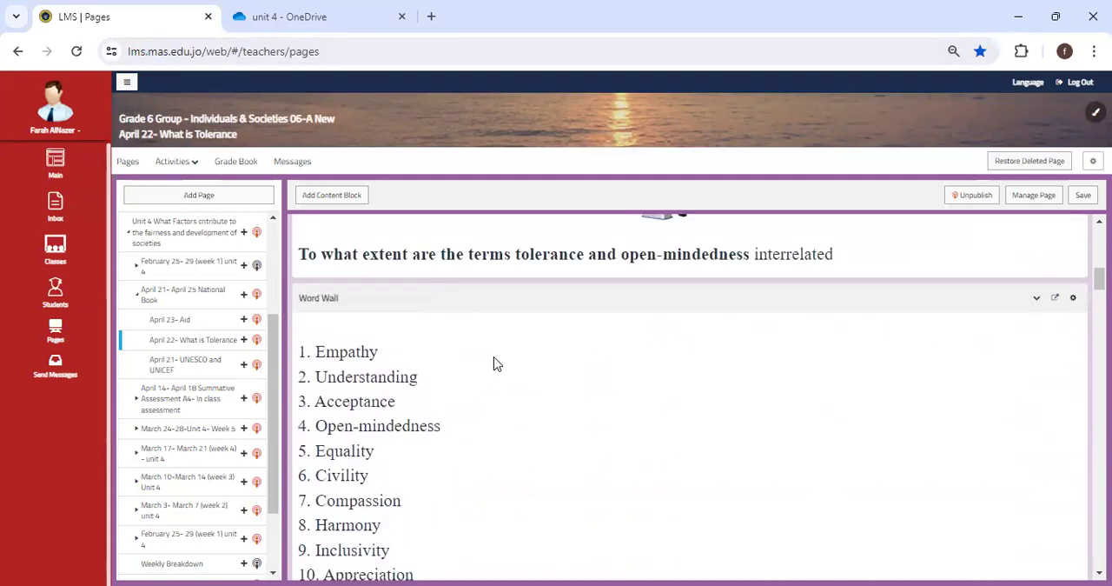
scroll("down", 3)
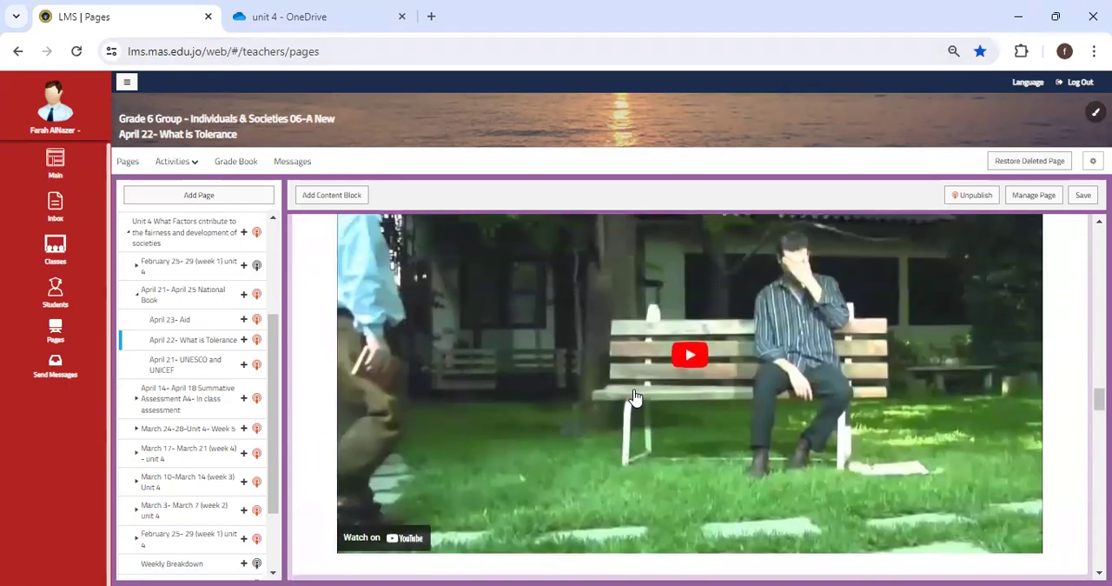
left_click(689, 354)
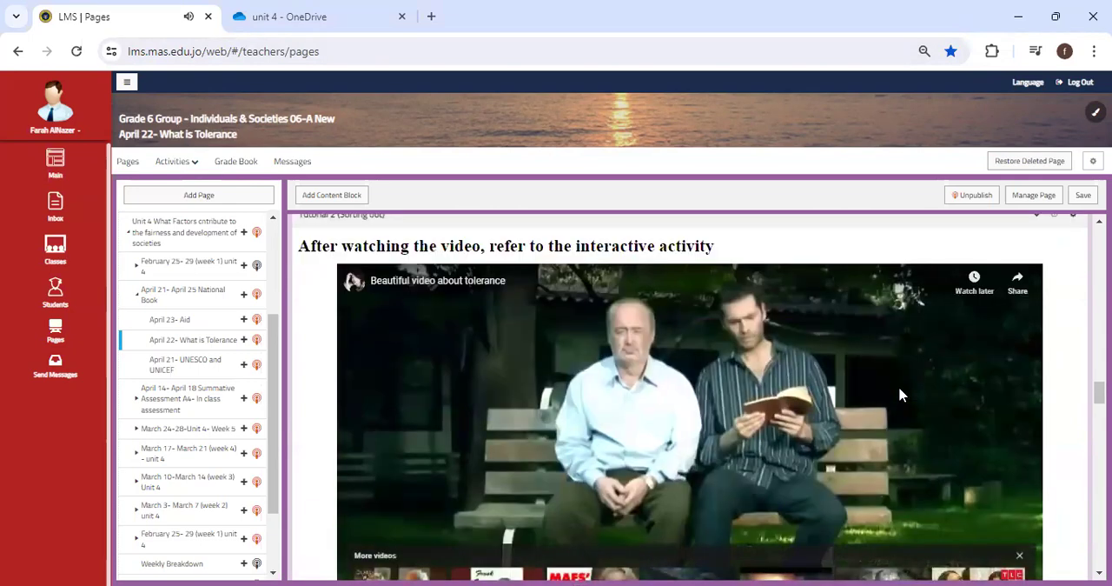
scroll("down", 3)
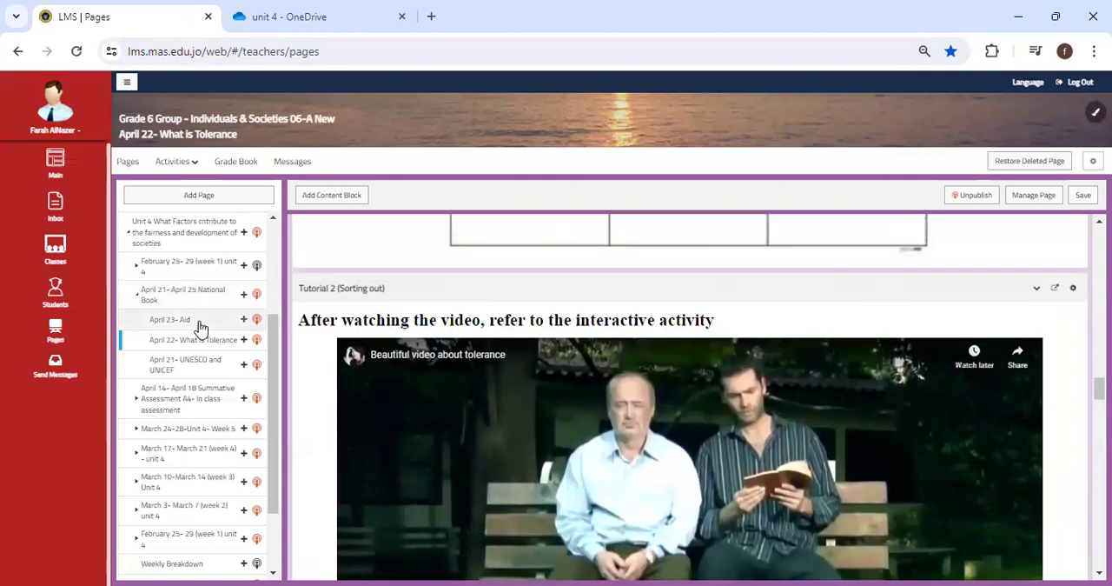
Step: Open 'April 23- Aid' and scroll past its Lesson Objectives and Word Wall to the PowerPoint block
left_click(170, 319)
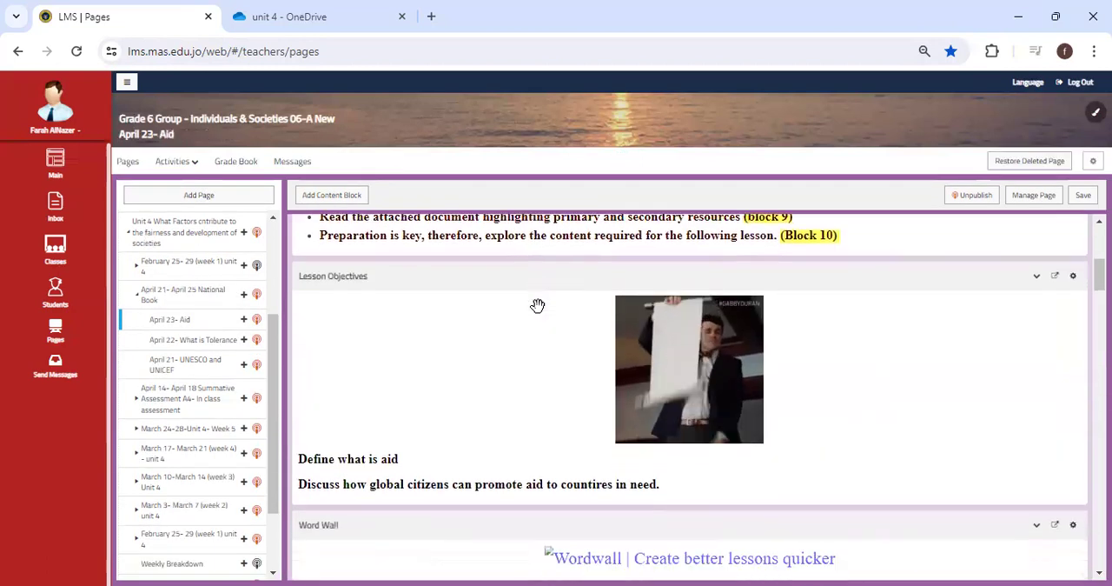
scroll("down", 3)
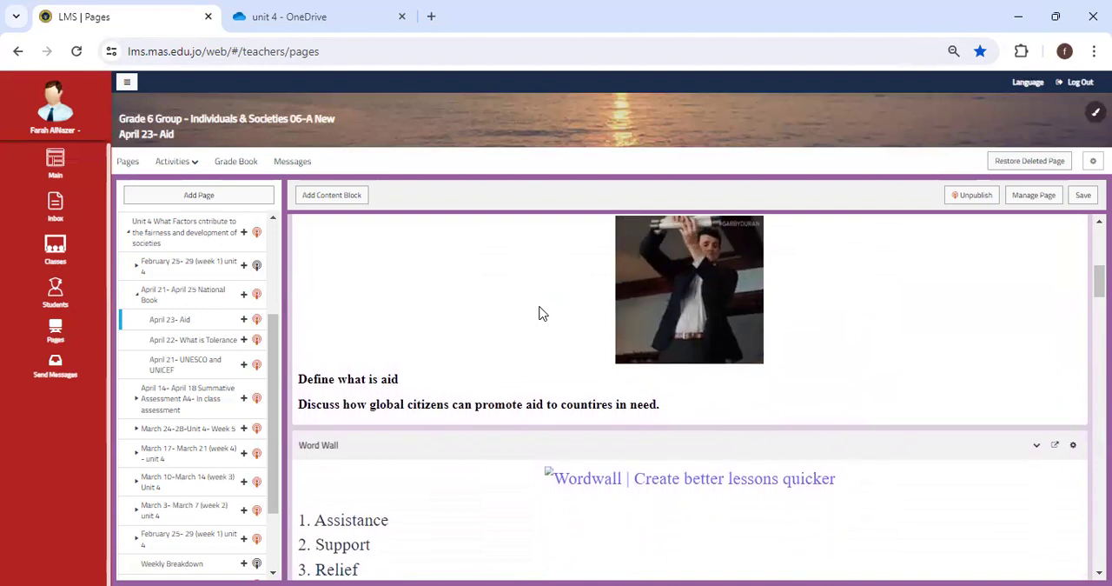
scroll("down", 3)
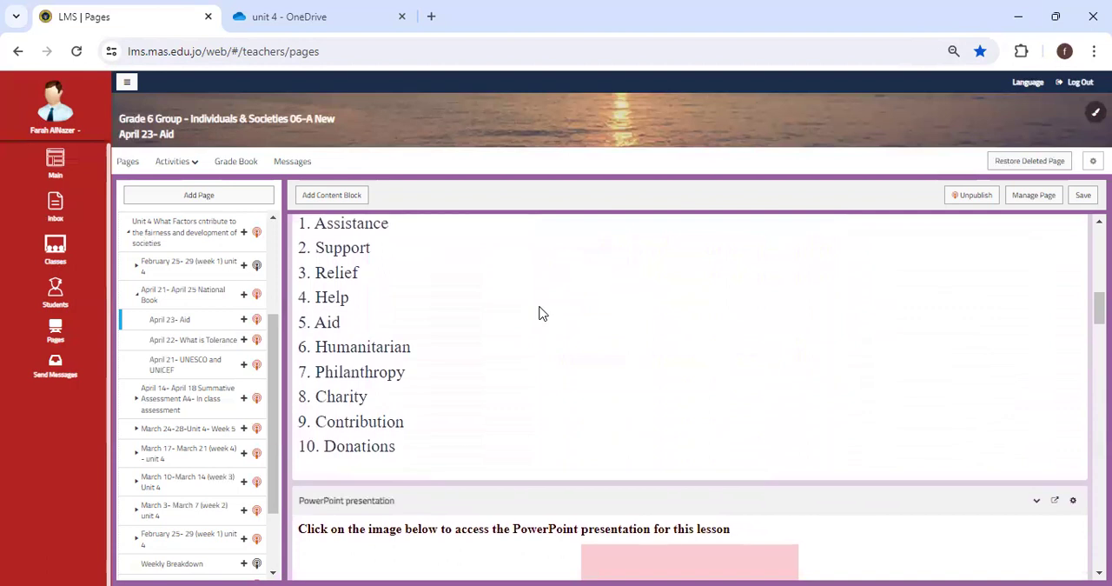
scroll("down", 3)
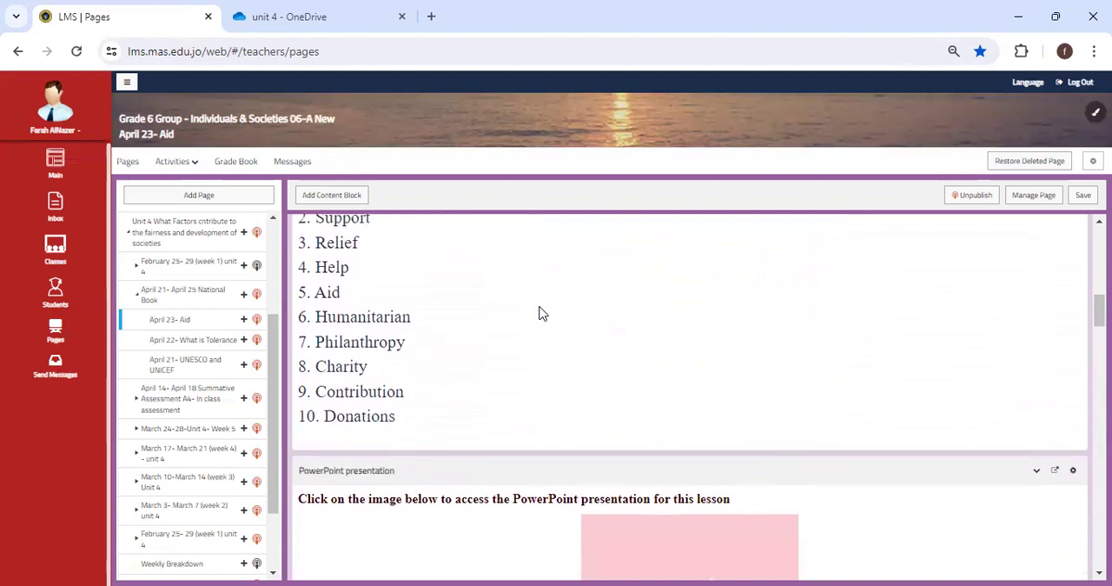
scroll("down", 3)
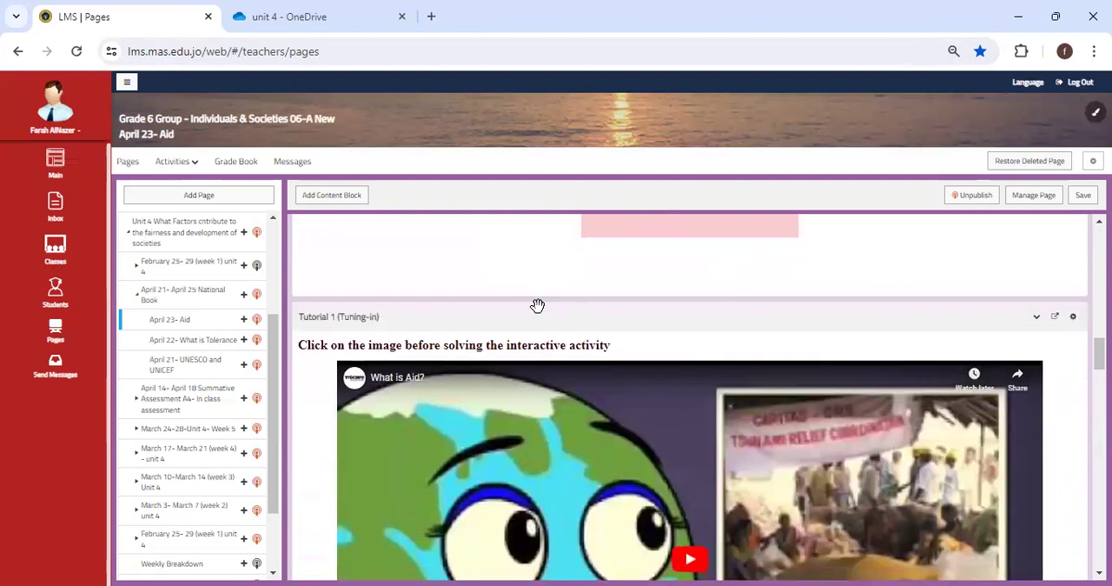
scroll("down", 3)
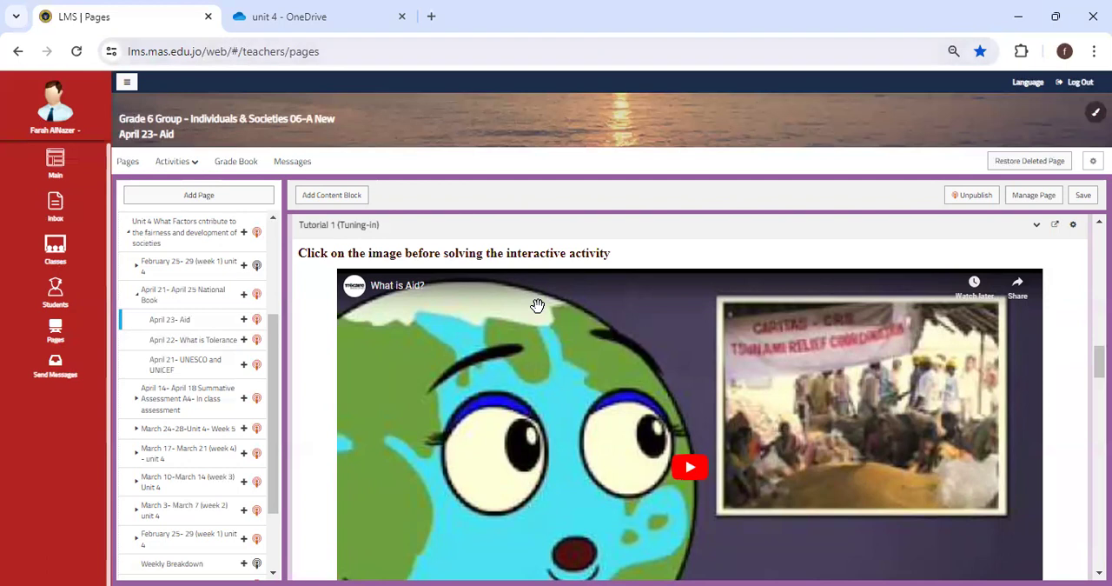
mouse_move(621, 85)
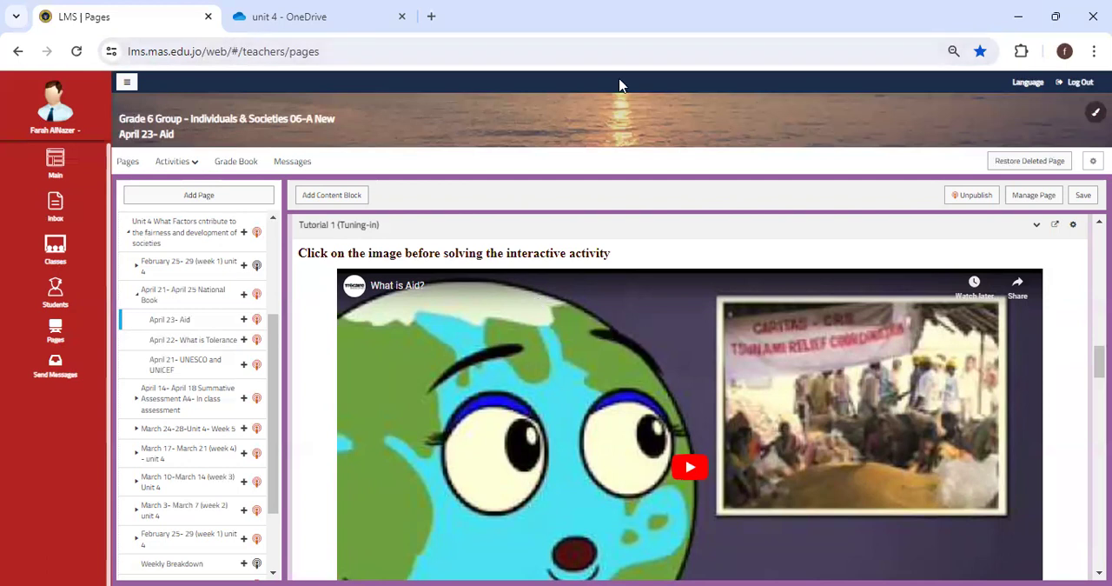
mouse_move(389, 229)
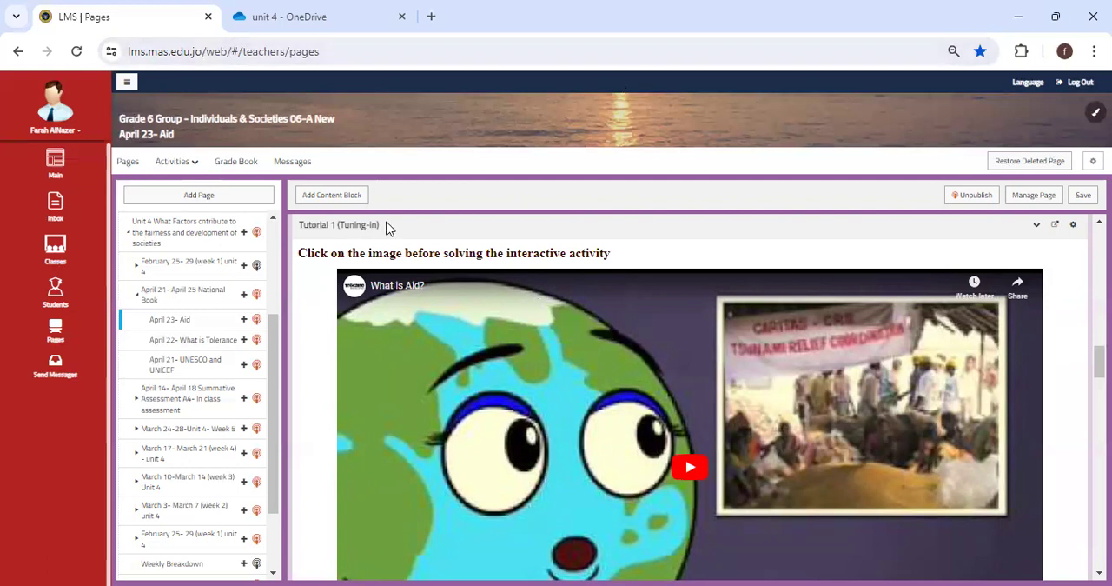